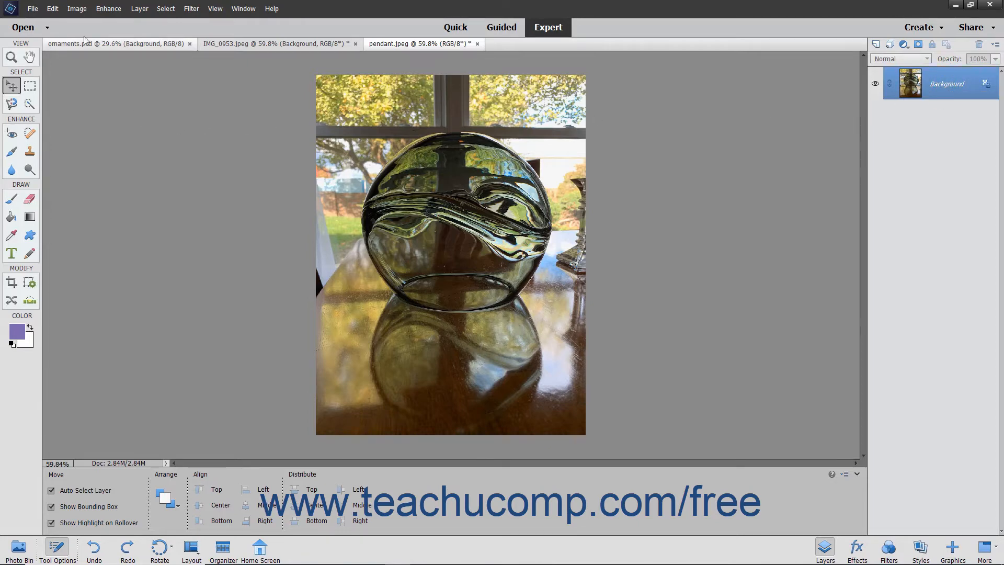
# Step: Rotate the pendant photo 180° from the Image > Rotate menu
pyautogui.click(77, 9)
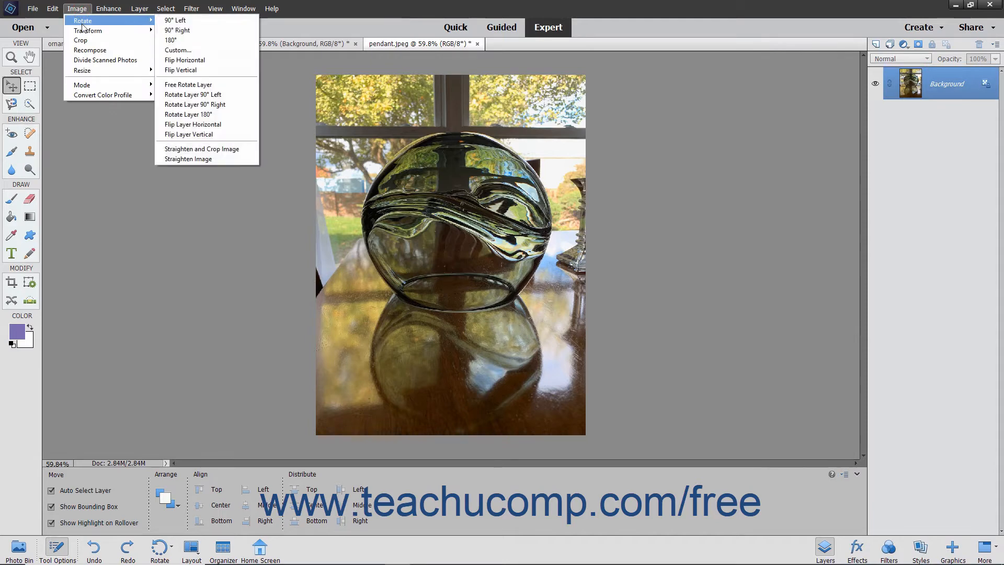
pyautogui.moveTo(178, 20)
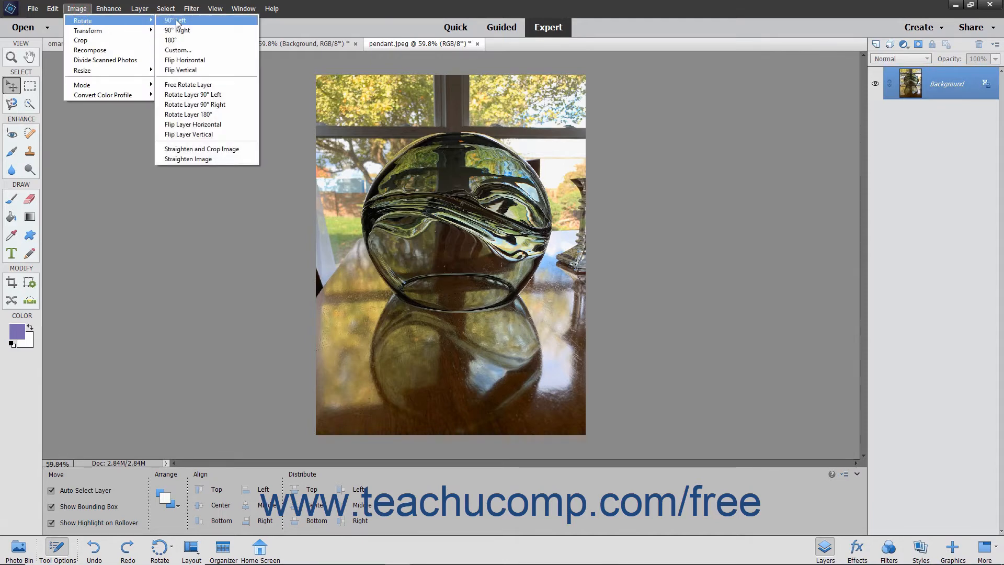
pyautogui.moveTo(183, 39)
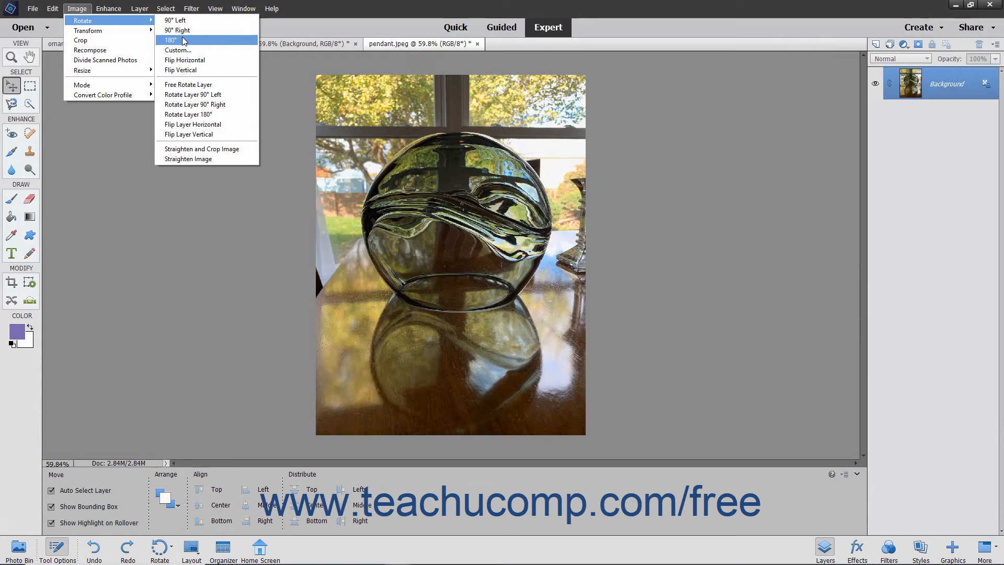
pyautogui.moveTo(188, 37)
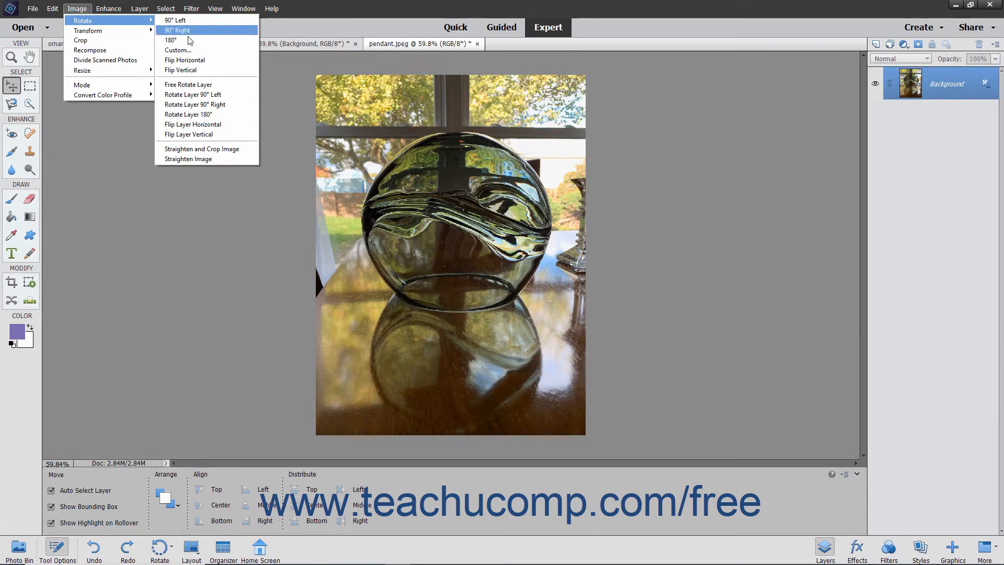
pyautogui.moveTo(184, 60)
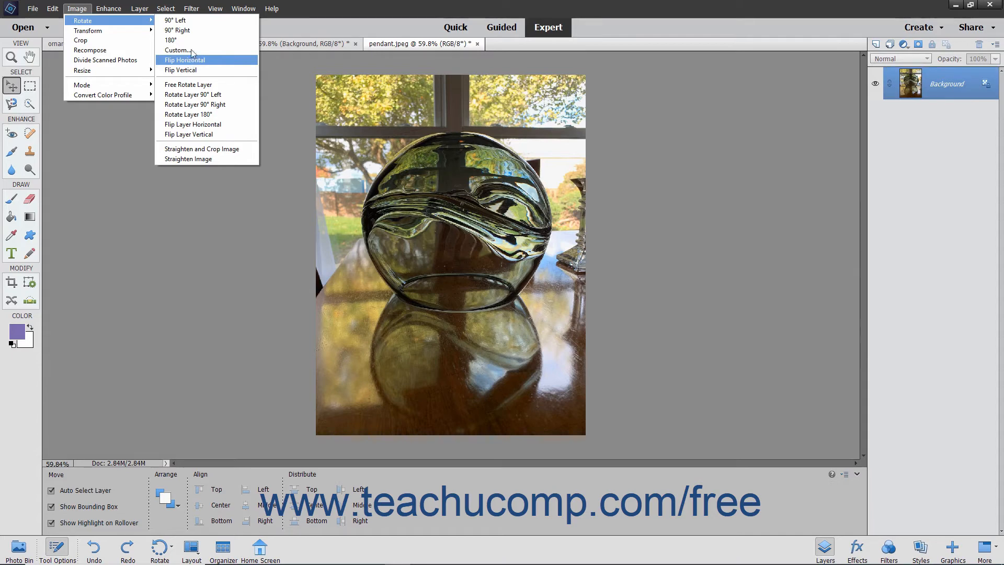
pyautogui.click(180, 70)
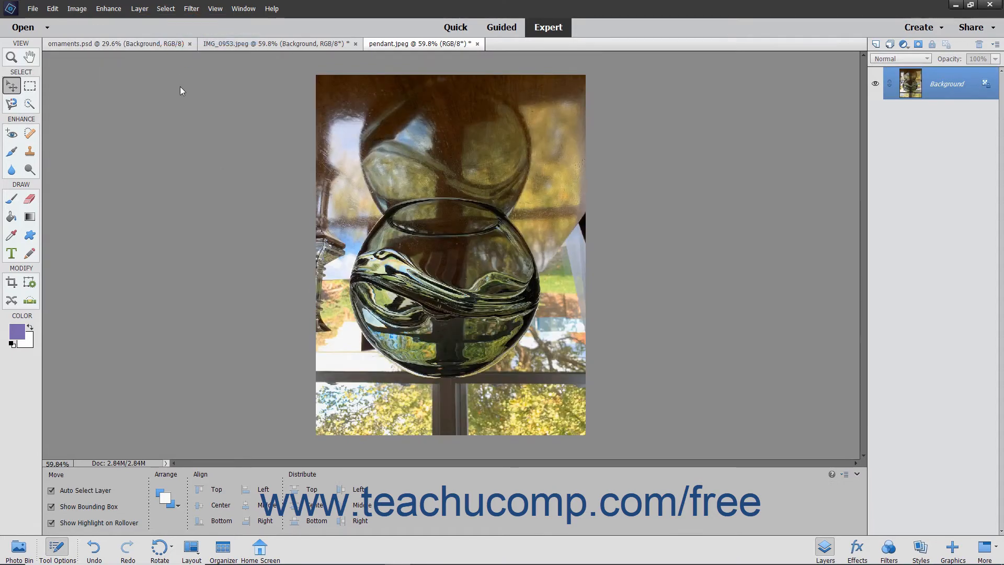
# Step: Open the Custom Rotate Canvas dialog and enter a 45-degree angle
pyautogui.click(76, 8)
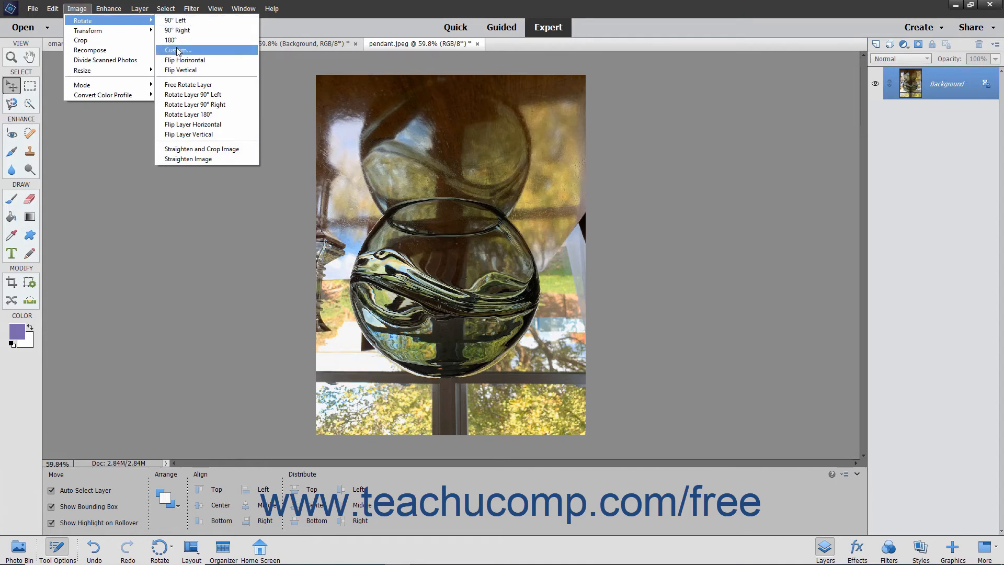
pyautogui.click(179, 49)
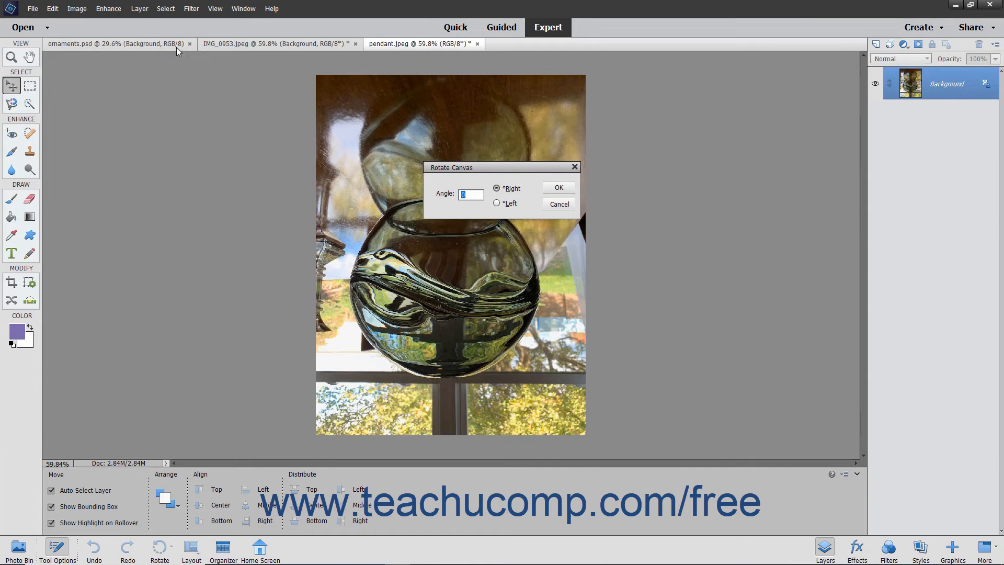
pyautogui.moveTo(306, 152)
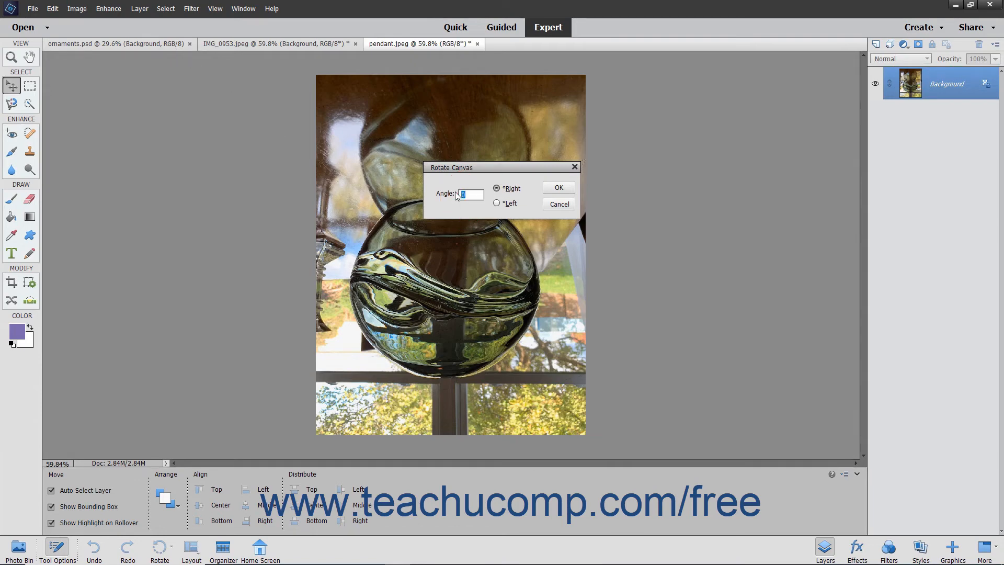
pyautogui.write('45')
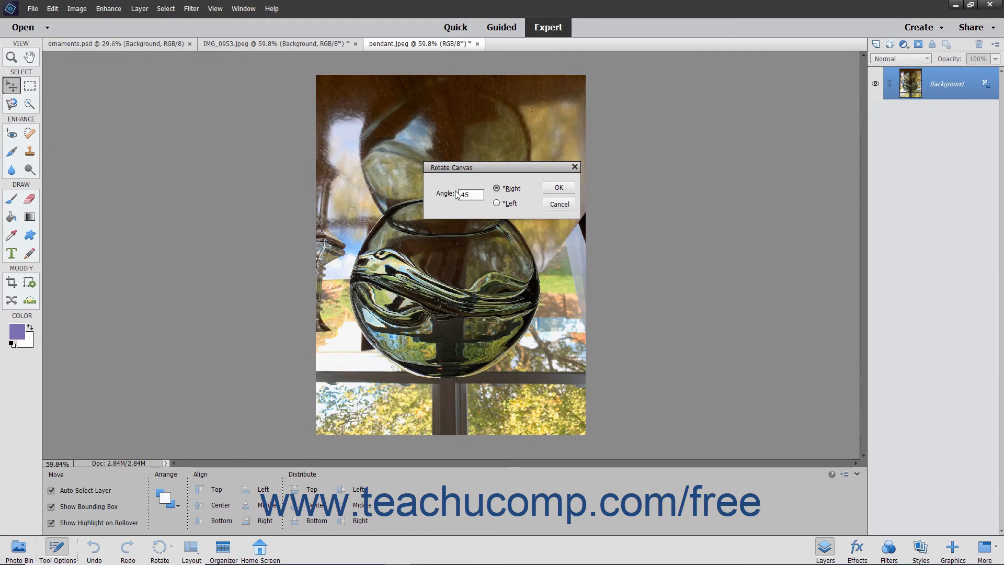
# Step: Apply the 45° rotation with Right selected, tilting the photo clockwise on a larger canvas
pyautogui.click(497, 188)
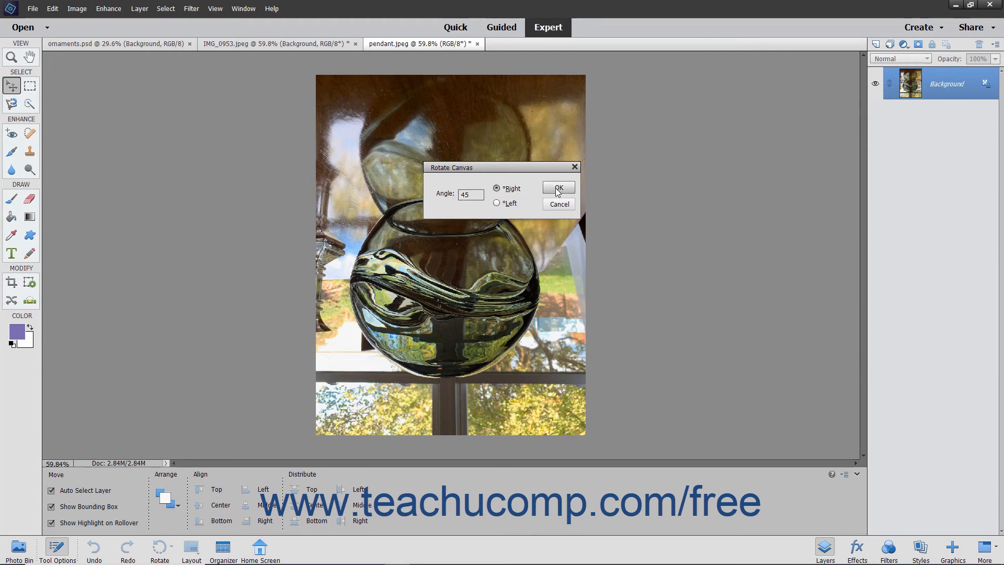
pyautogui.click(558, 187)
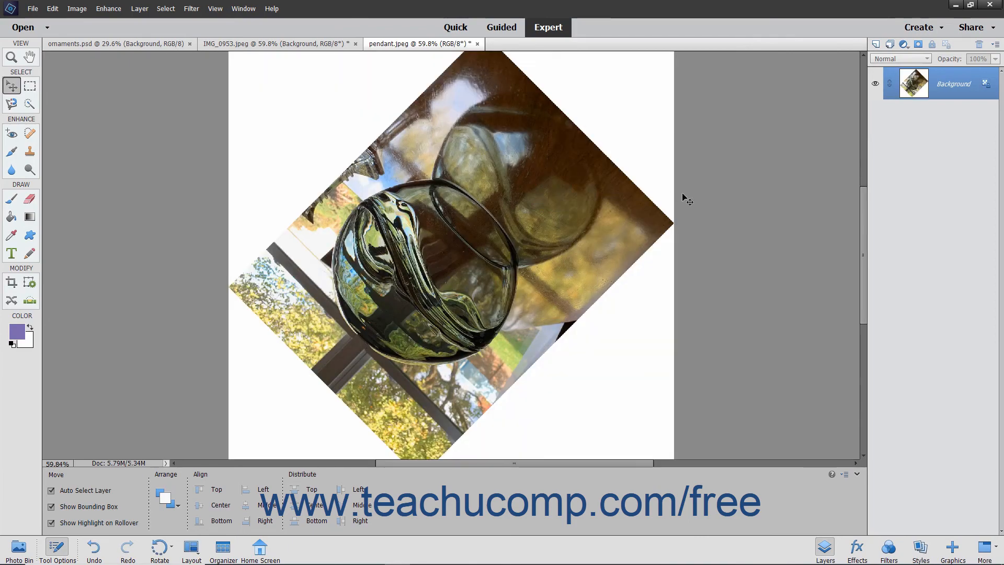